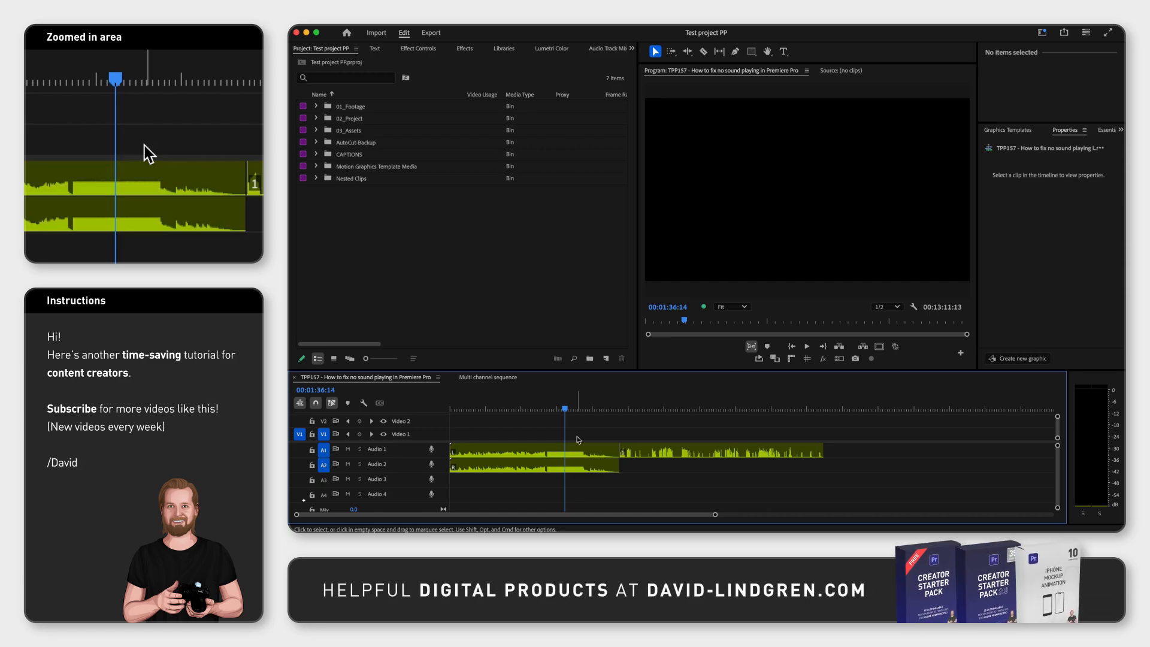
# Step: Select the clip on tracks A1/A2 and start playback to test for sound
pyautogui.click(534, 459)
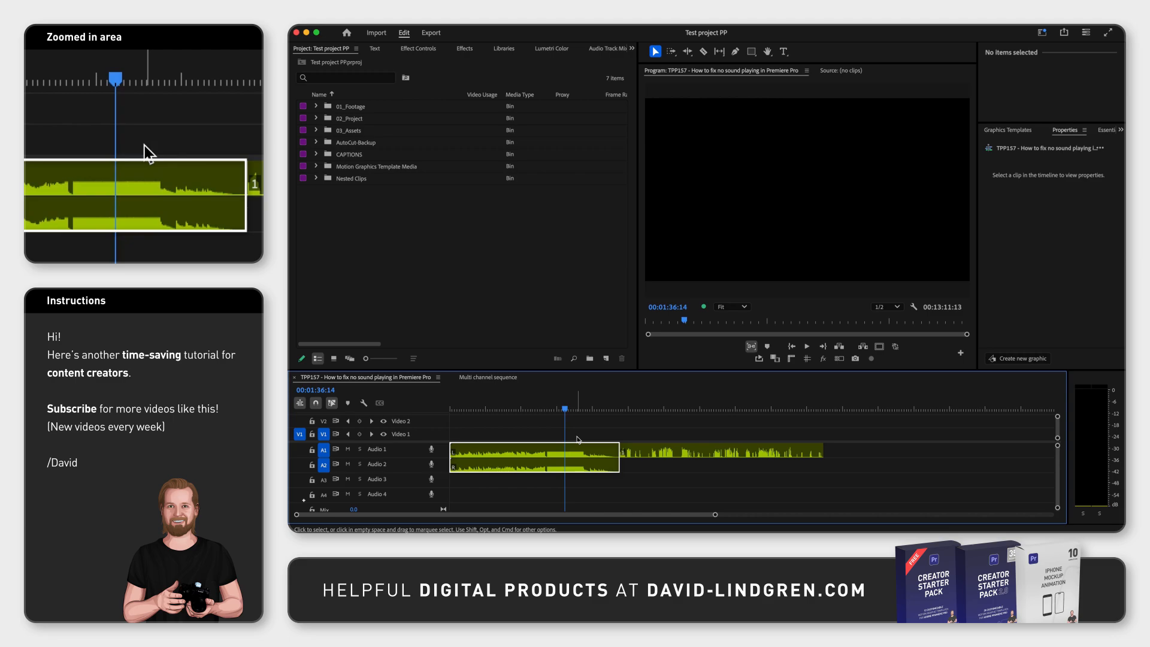
pyautogui.click(575, 440)
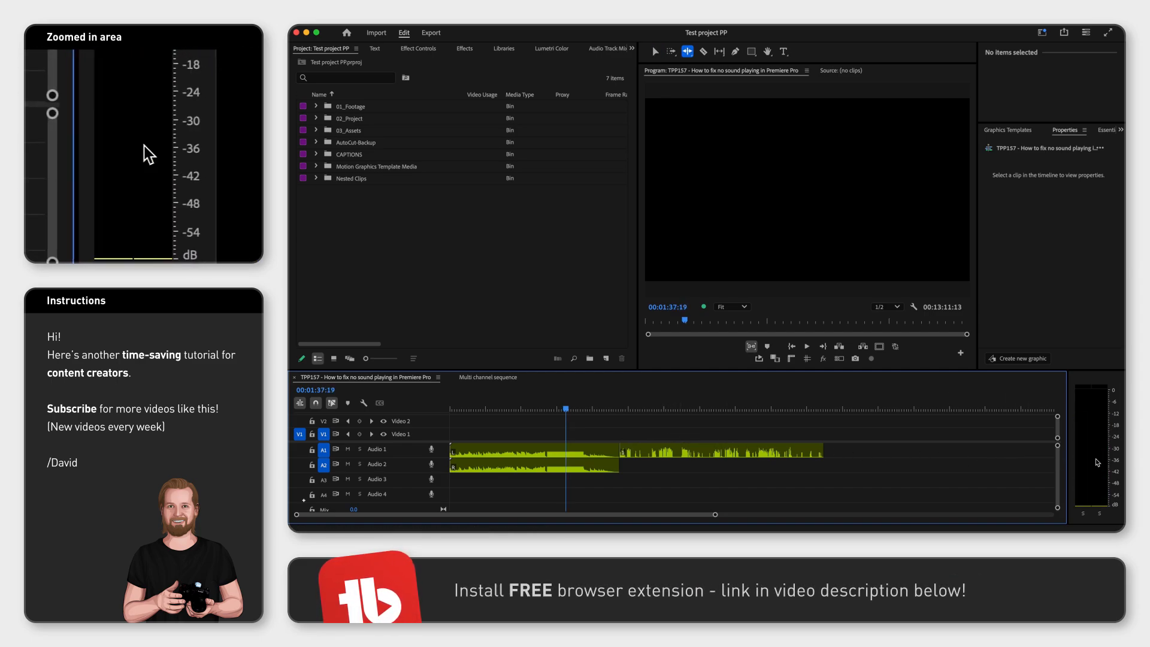
# Step: Watch the Audio Meters panel for signal while the sequence plays
pyautogui.click(806, 346)
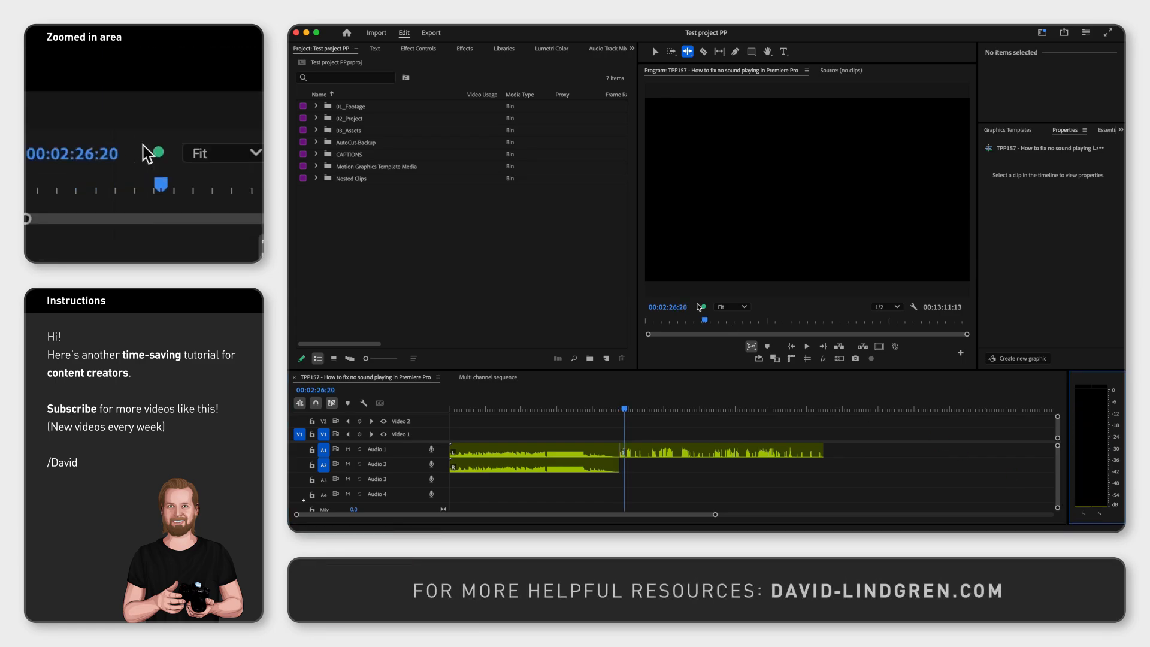
# Step: In Audio Hardware settings, set Default Output to System Default - LG HDR 4K
pyautogui.click(330, 48)
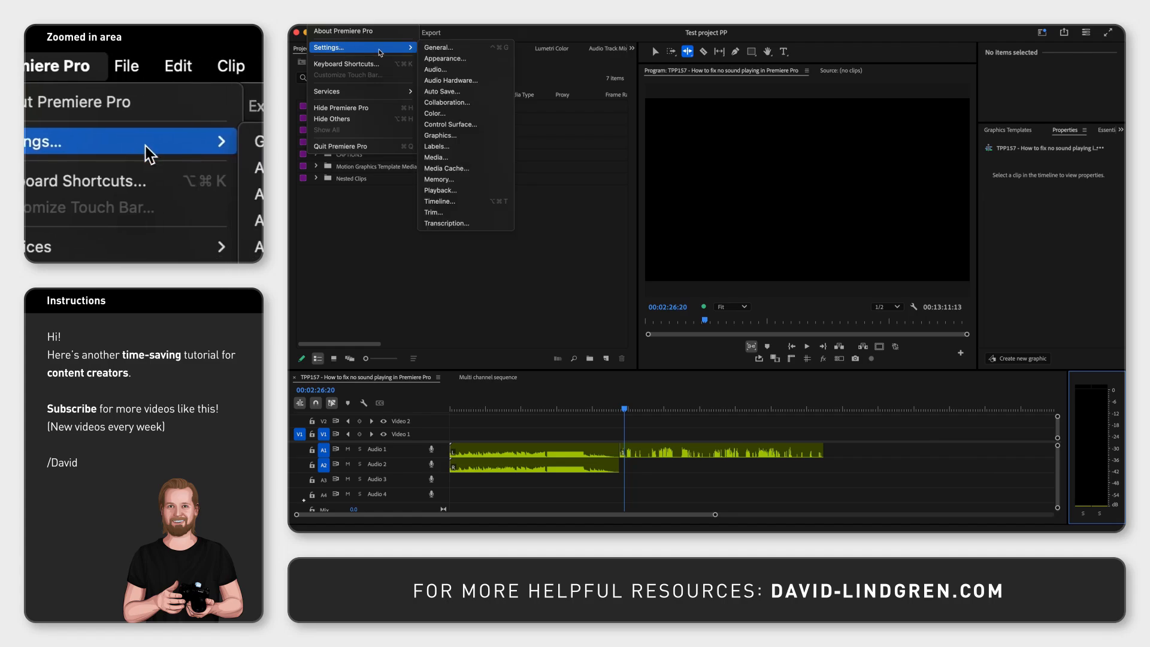
pyautogui.click(450, 80)
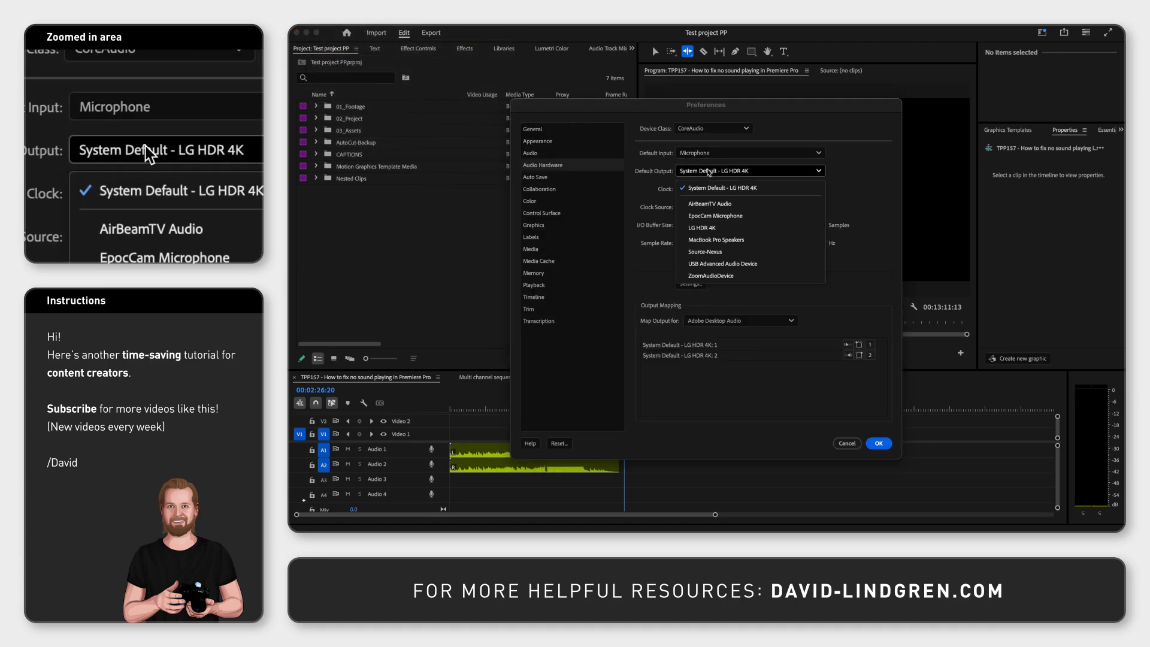
pyautogui.click(742, 188)
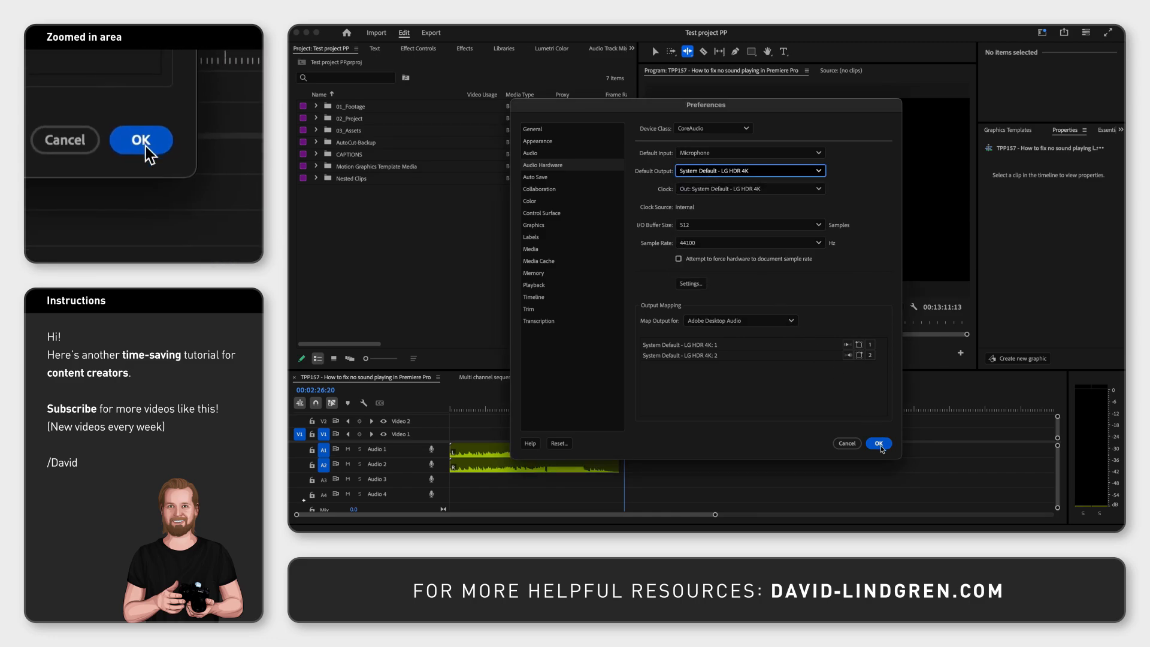
pyautogui.click(879, 443)
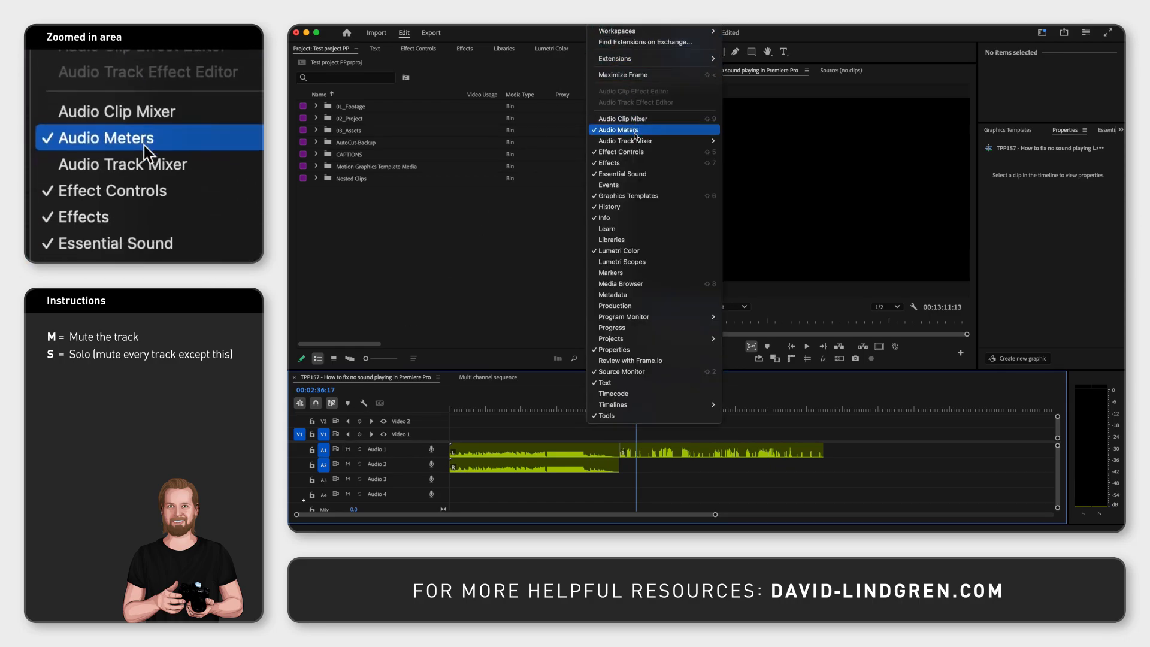
pyautogui.moveTo(626, 141)
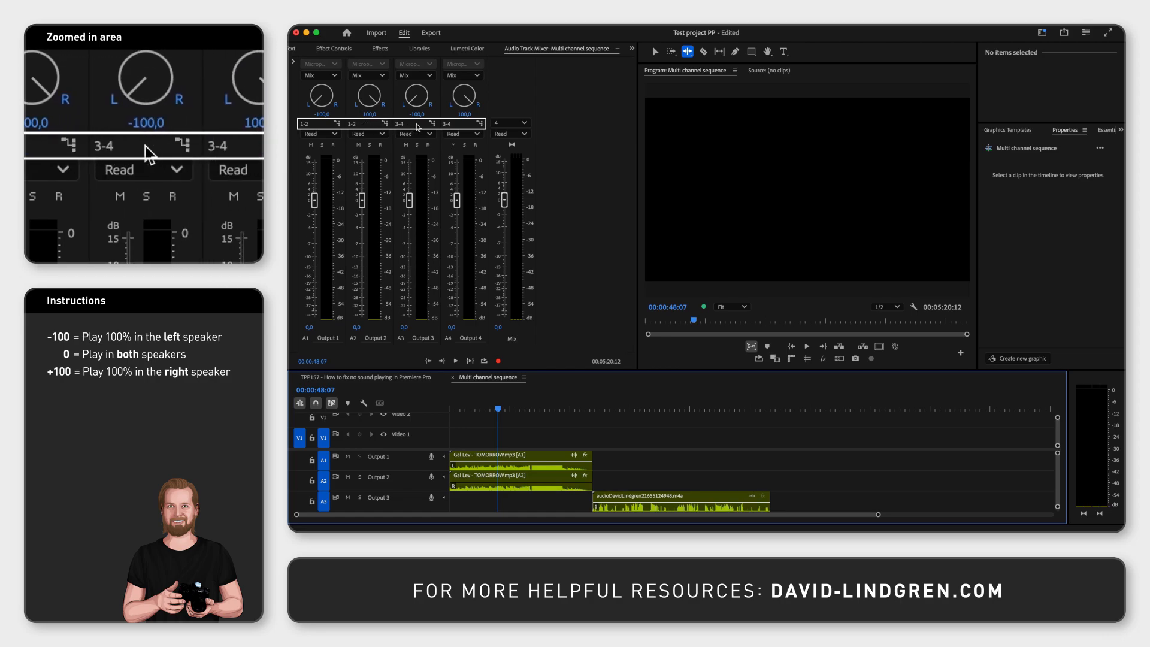
# Step: Open Output 3's channel assignment and check mix channels 1-2
pyautogui.click(511, 122)
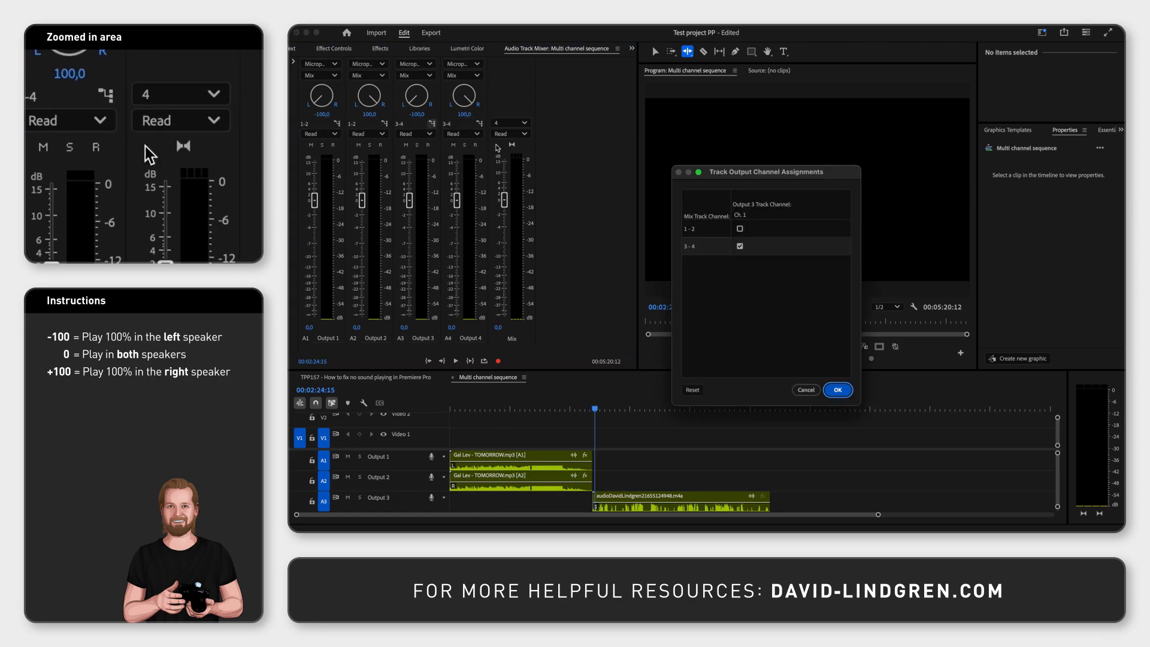
pyautogui.click(739, 228)
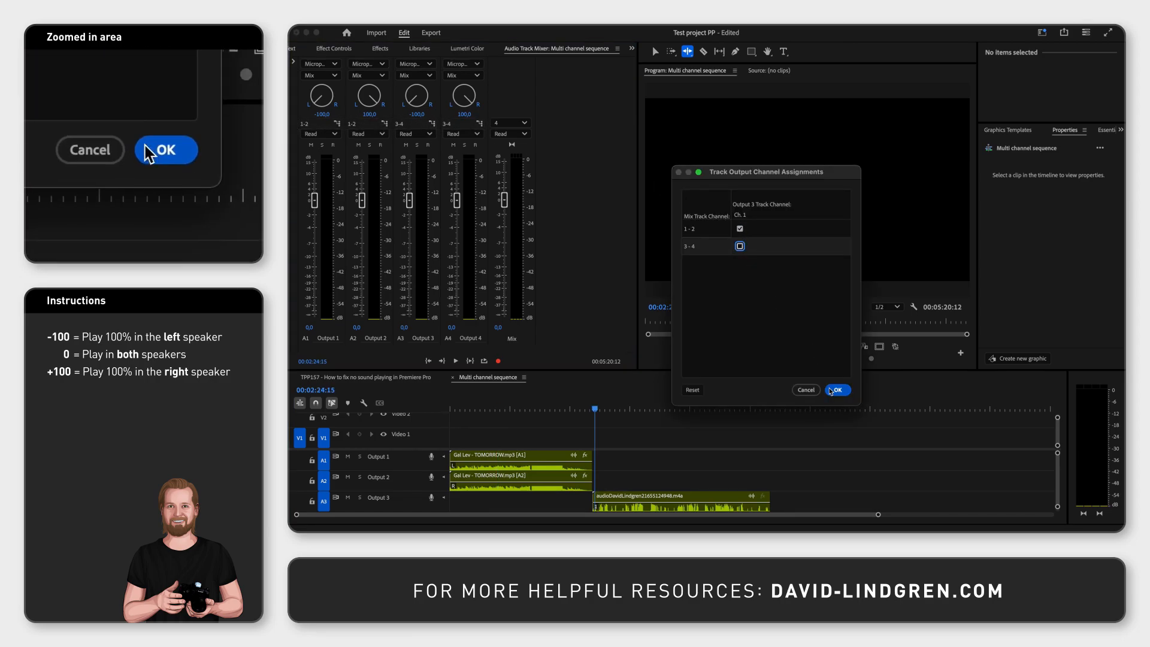